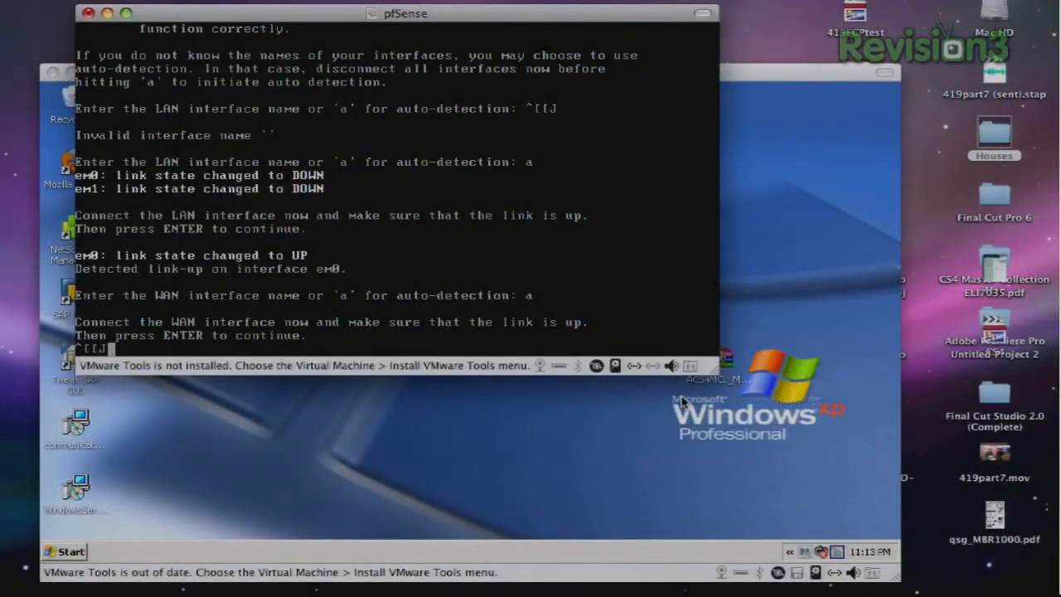
mouse_move(494, 220)
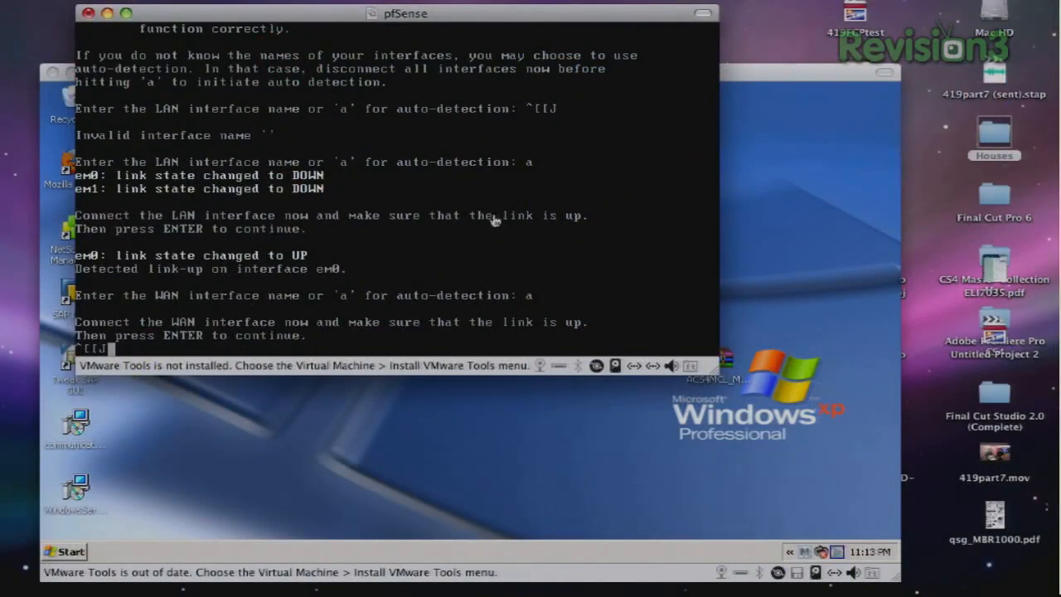